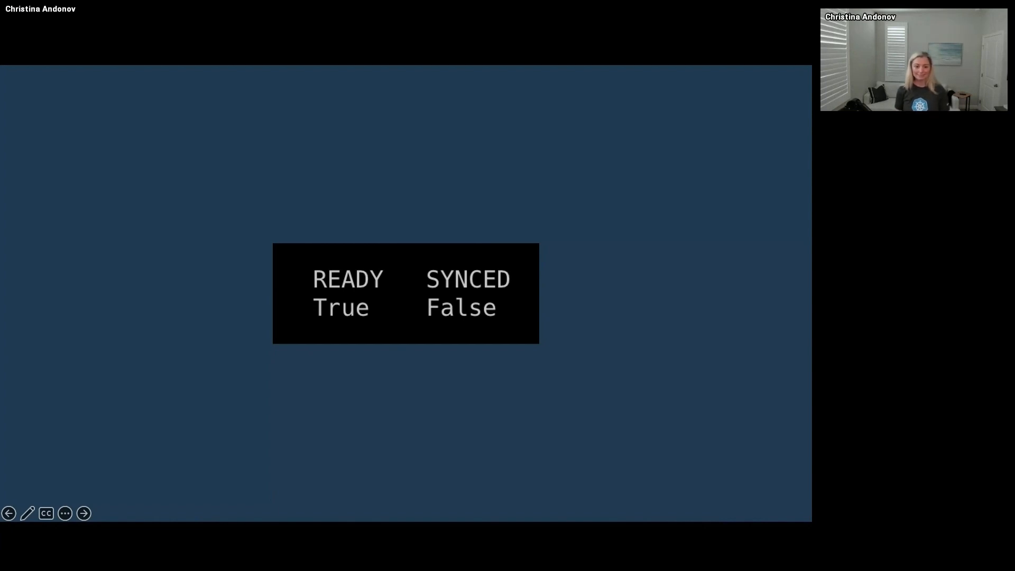
- Advance the slide show to the Use Case architecture slide with EKS, Crossplane and DynamoDB
{"action": "left_click", "coordinate": [83, 512]}
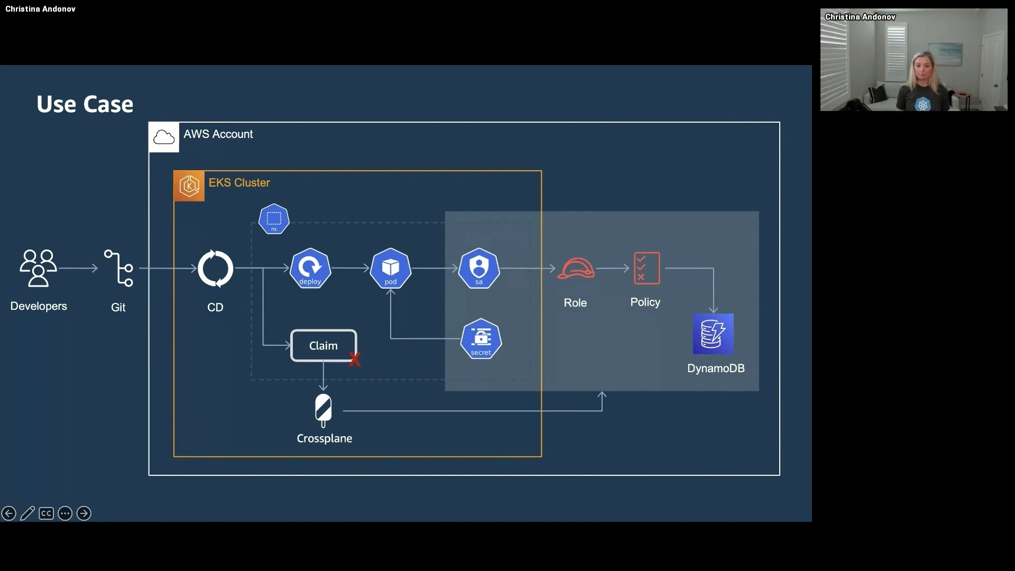
- Advance to the Troubleshooting slide with the claim-to-managed-resources diagram
{"action": "left_click", "coordinate": [83, 513]}
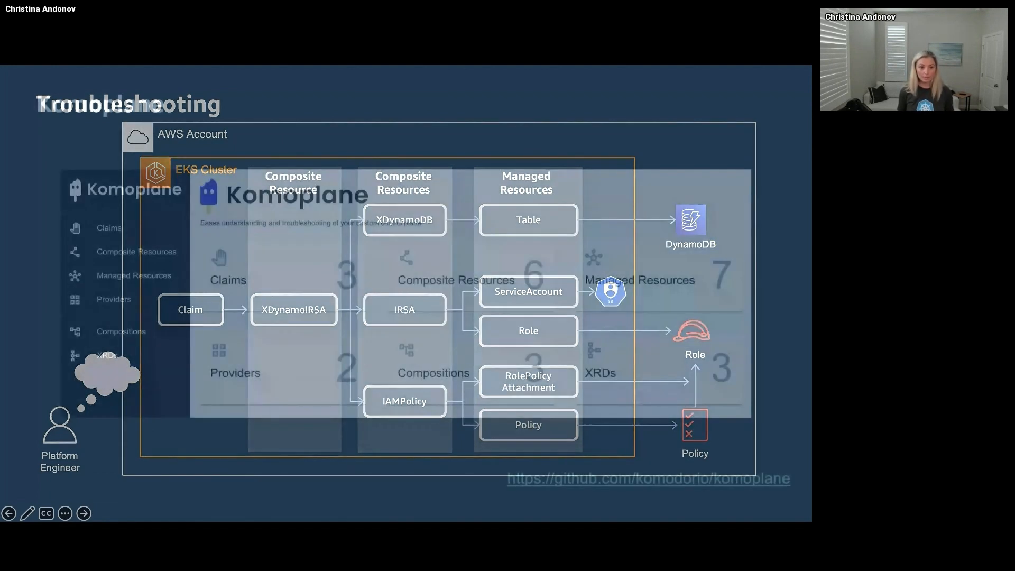
- Advance to the Komoplane slide showing the dynamo-irsa-test claim and its relations
{"action": "left_click", "coordinate": [82, 513]}
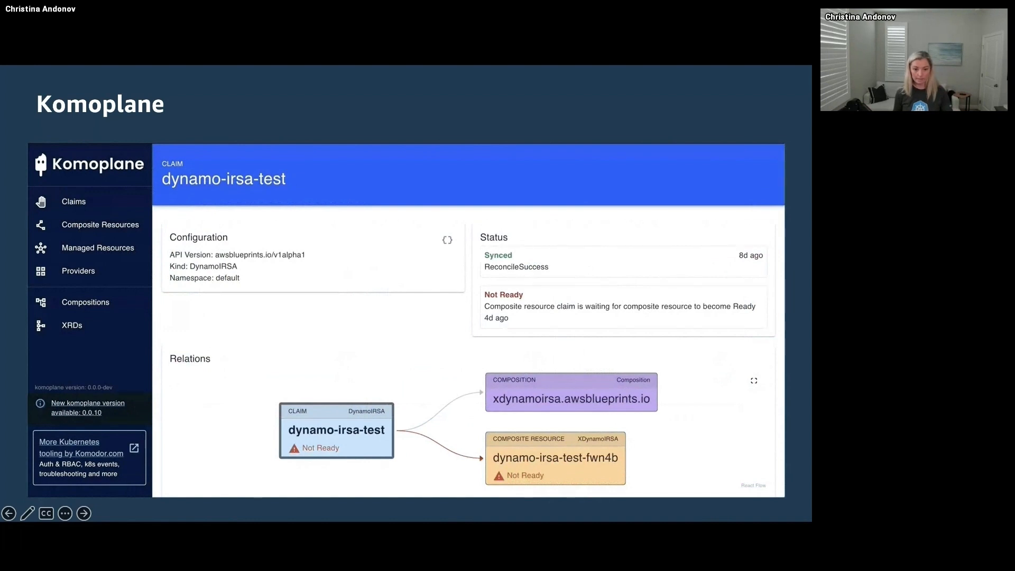
- Drill from composite dynamo-irsa-test-fwn4b into managed resource dynamo-irsa-test-fwn4b-l2fg5, then reach the ArgoCD health-error slide
{"action": "left_click", "coordinate": [555, 458]}
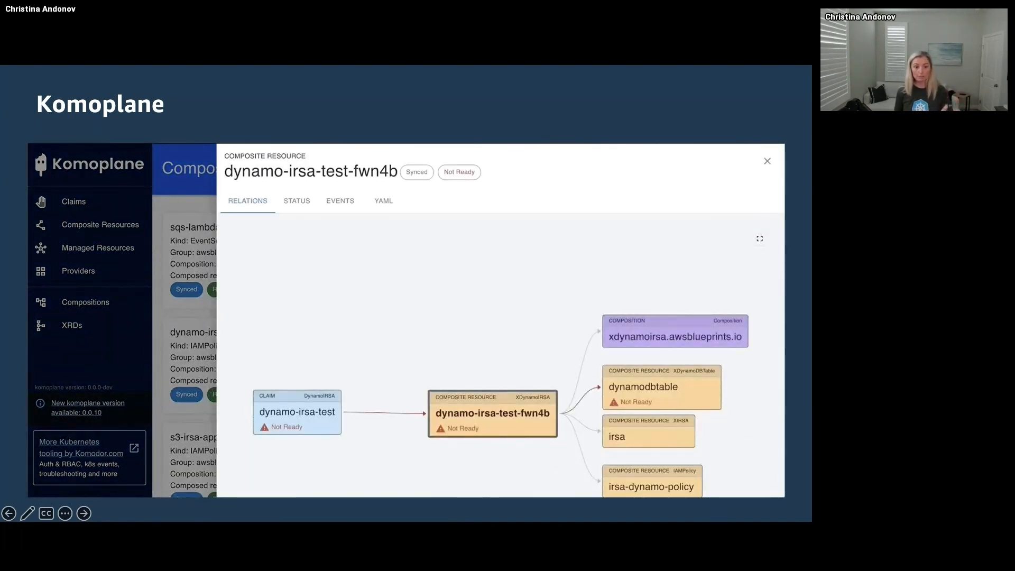
{"action": "left_click", "coordinate": [660, 387]}
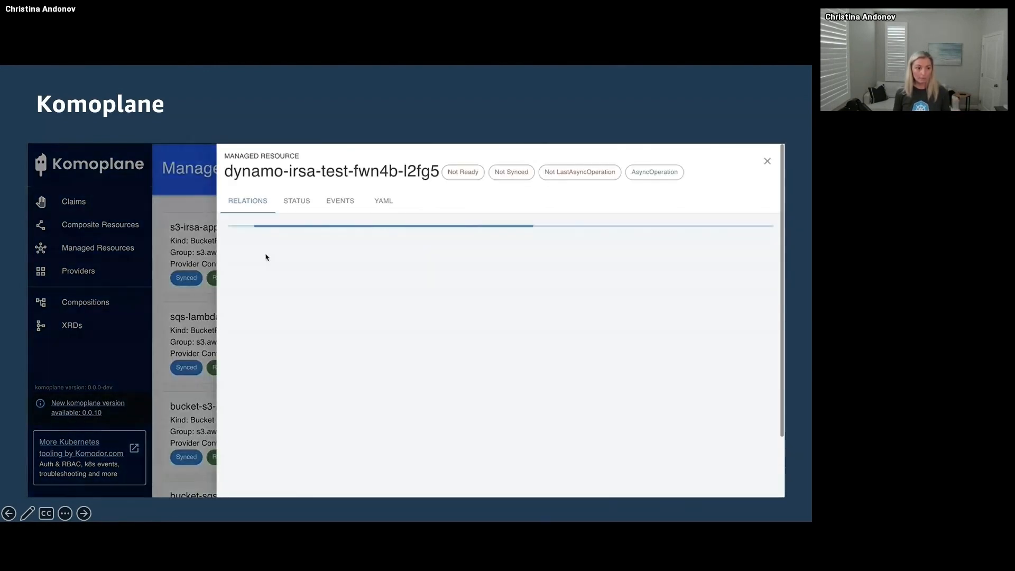
{"action": "left_click", "coordinate": [296, 199]}
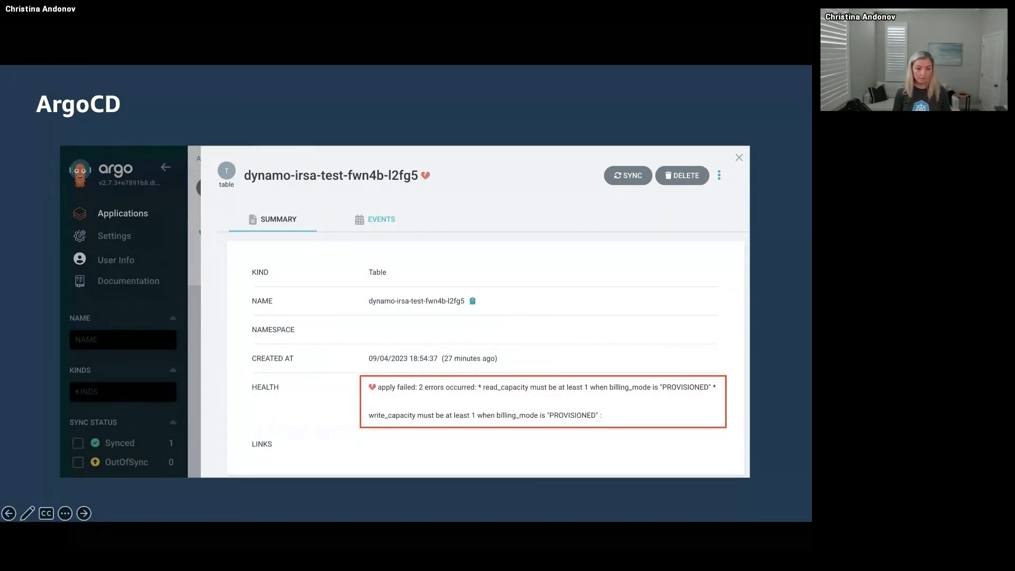
- Advance to the Fix slide showing the dynamo-irsa ArgoCD application Healthy and Synced
{"action": "left_click", "coordinate": [84, 514]}
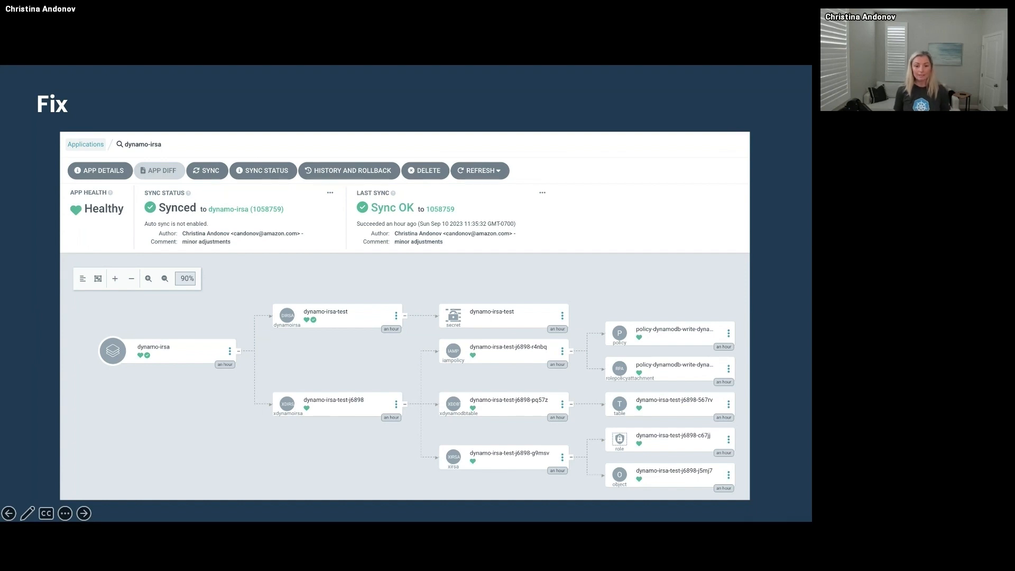
- Advance to the slide with the large grid of application cards
{"action": "left_click", "coordinate": [83, 513]}
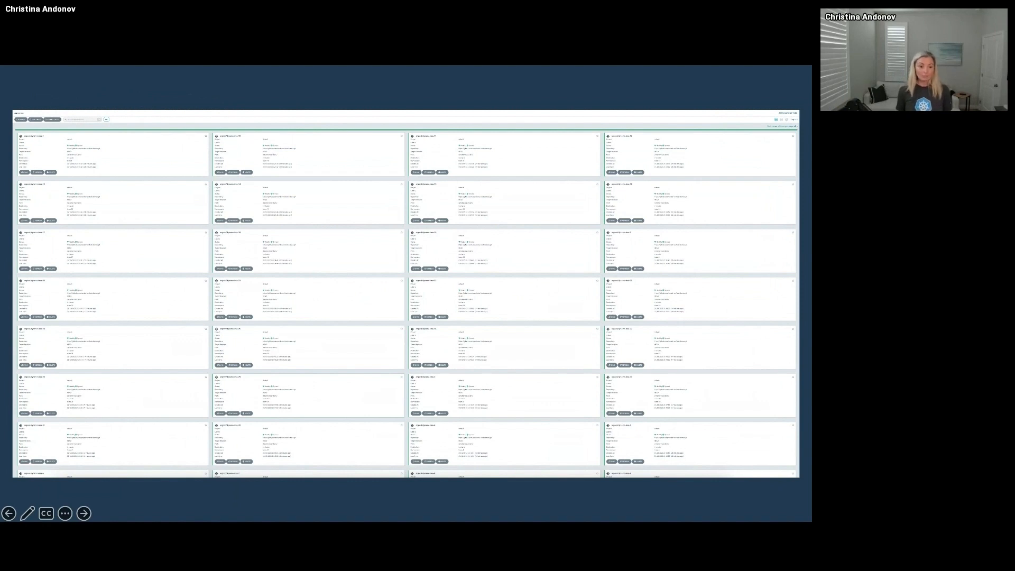
- Advance to the Metrics slide with Prometheus scraping Crossplane and Grafana querying Prometheus
{"action": "left_click", "coordinate": [84, 512]}
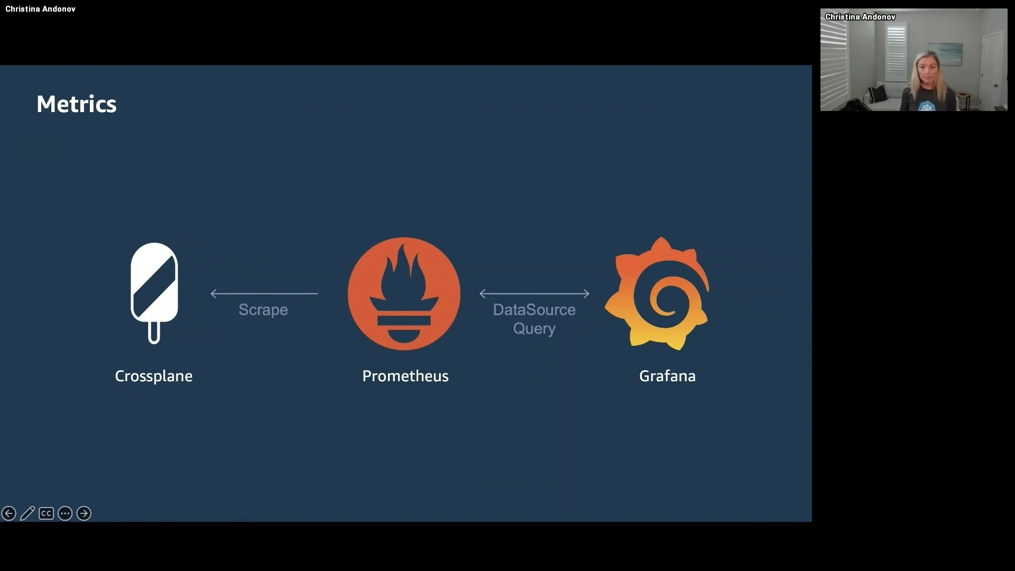
- Advance to the Scrape Metrics with Prometheus slide listing the crossplane-system pods
{"action": "left_click", "coordinate": [84, 513]}
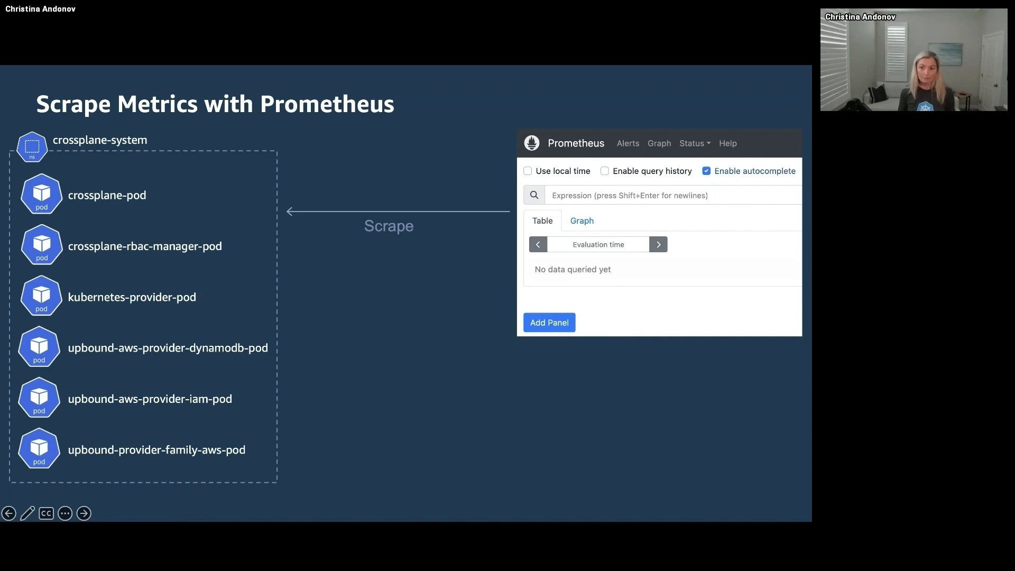
- Advance to the slide highlighting the dynamodb provider pod's metrics port 8080 over TCP
{"action": "left_click", "coordinate": [83, 514]}
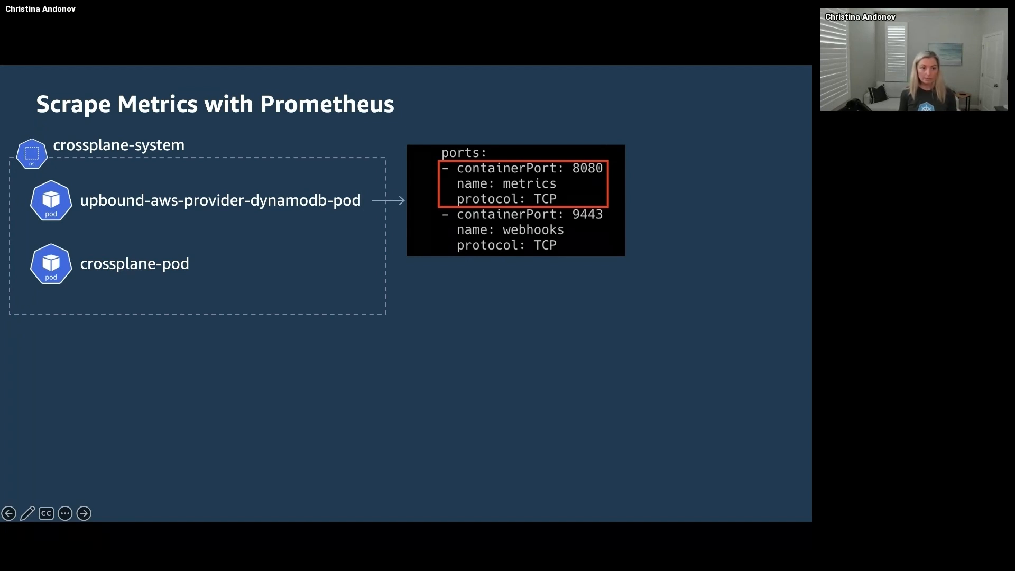
{"action": "left_click", "coordinate": [83, 513]}
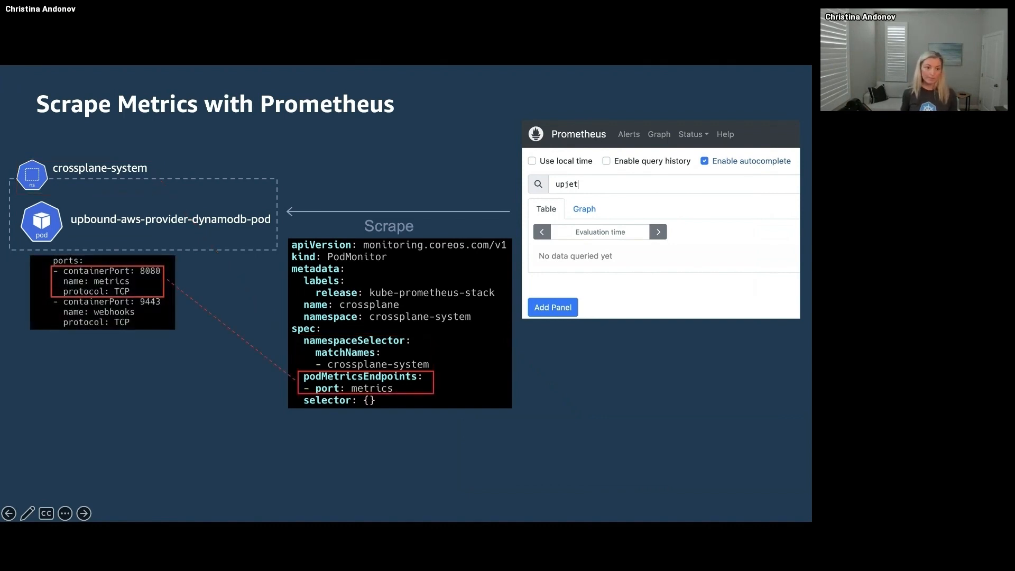
{"action": "left_click", "coordinate": [646, 184]}
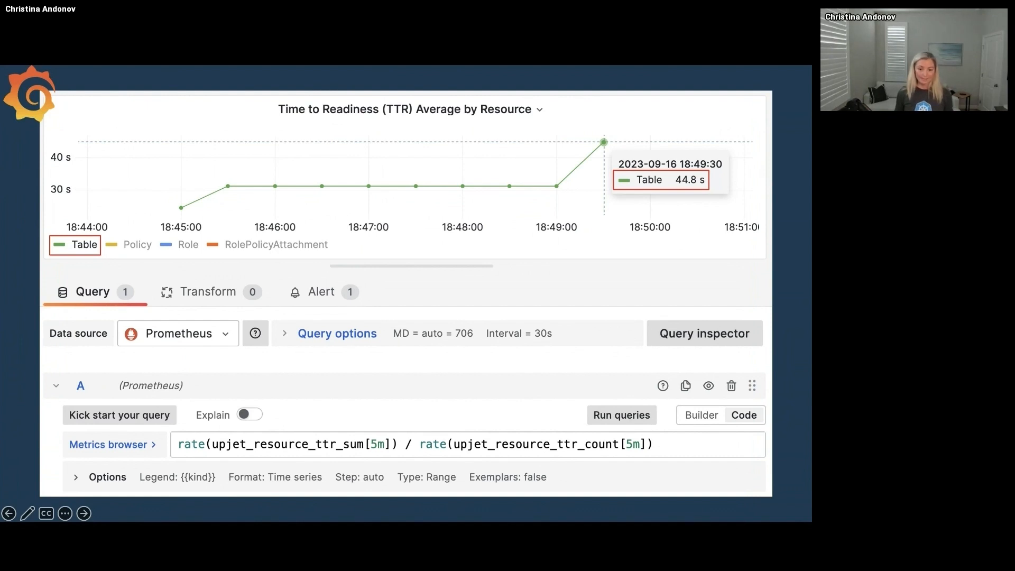
- Advance to the recap slide pairing kubectl, Komoplane and Argo with Crossplane, Prometheus and Grafana
{"action": "left_click", "coordinate": [84, 512]}
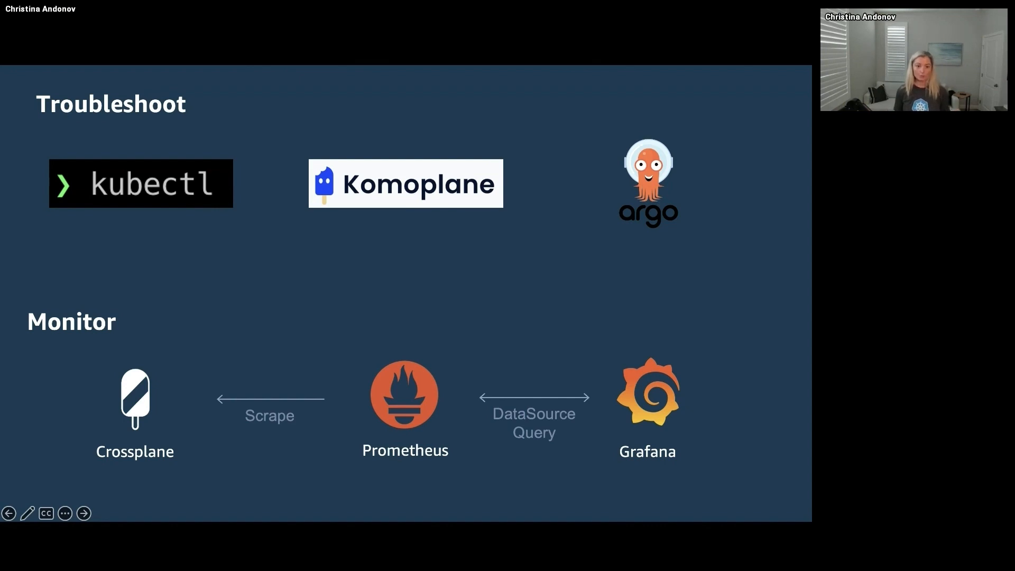
- Advance through the READY True / SYNCED False slide to the Crossplane 'Thank you!' slide
{"action": "left_click", "coordinate": [83, 512]}
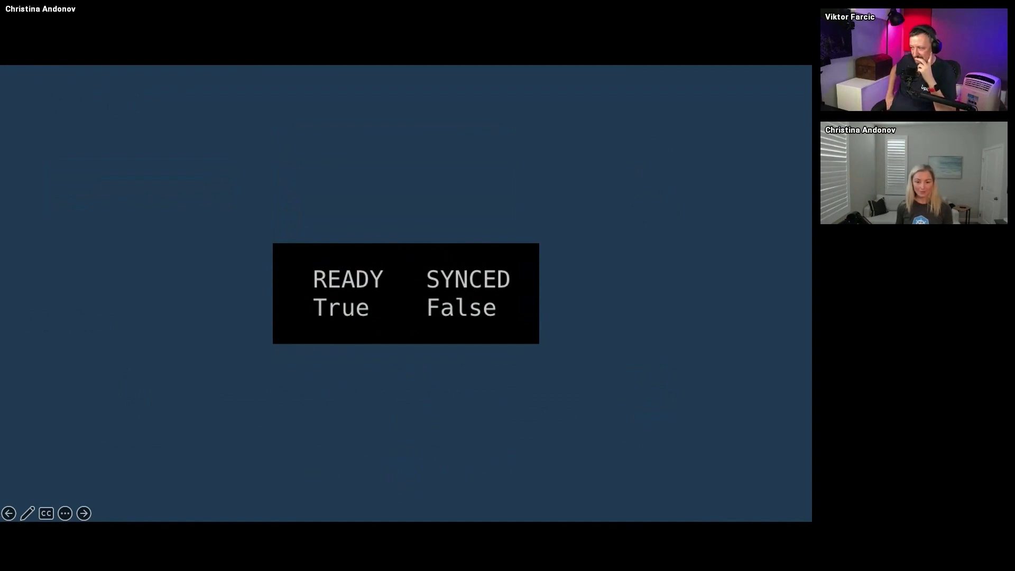
{"action": "left_click", "coordinate": [83, 513]}
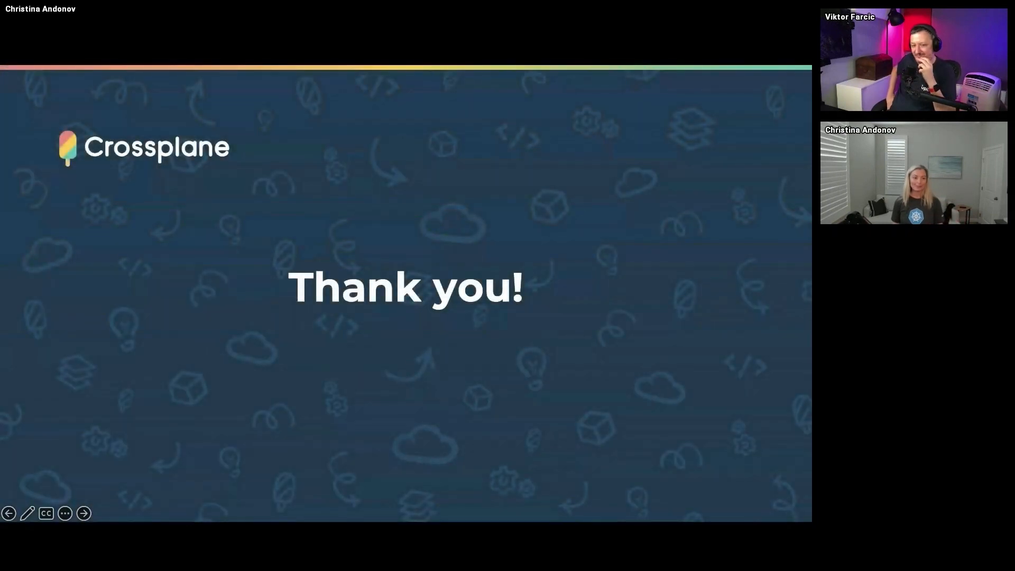